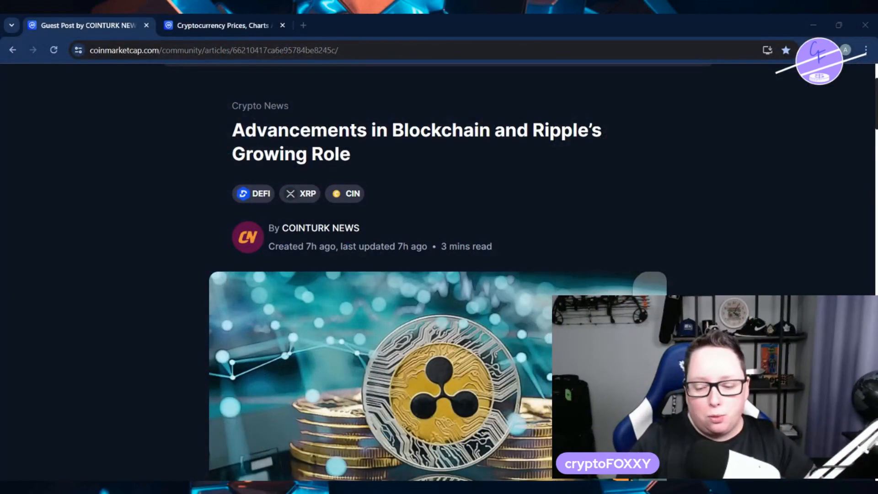
mouse_move(118, 405)
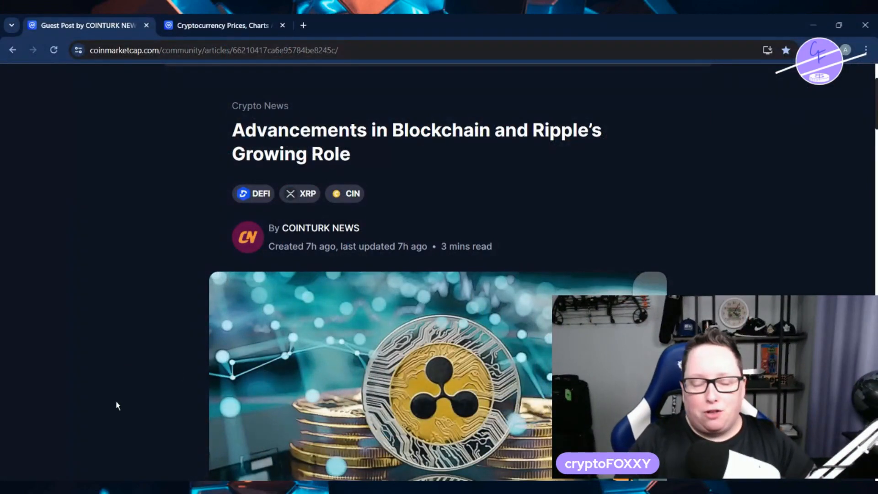
Step: Scroll through the Ripple blockchain article to its end
scroll(down, 3)
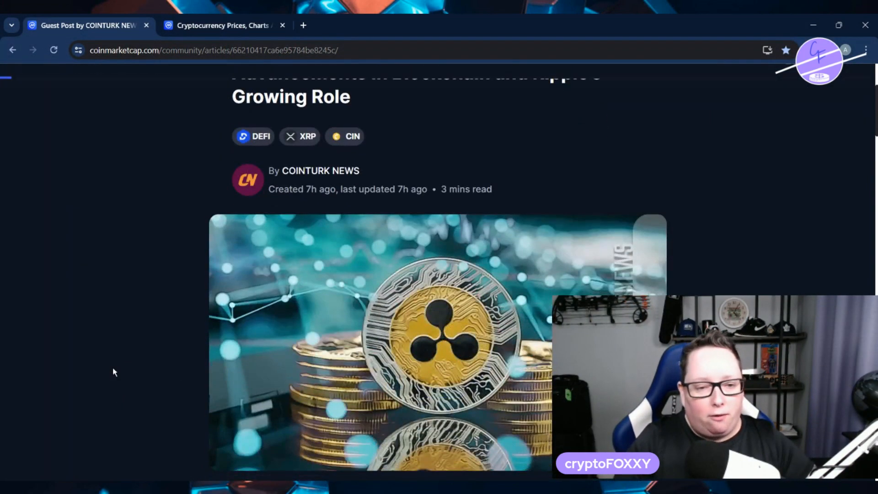
scroll(down, 3)
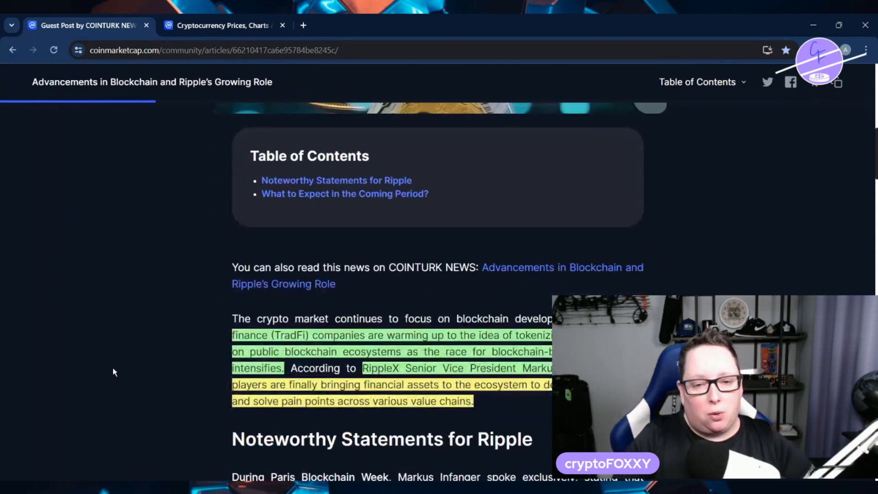
scroll(down, 3)
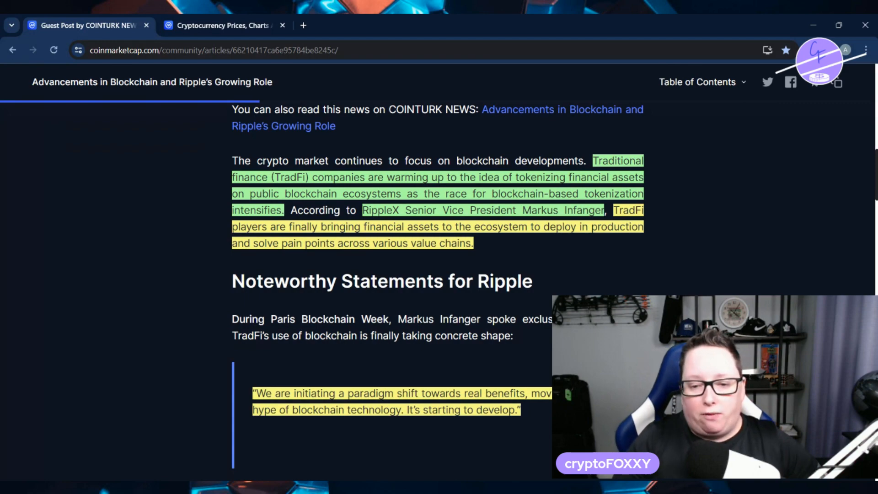
scroll(down, 3)
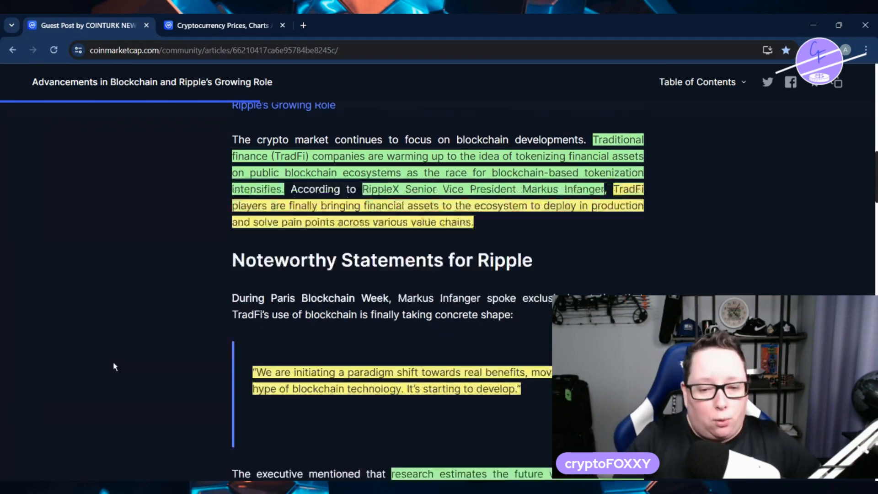
scroll(down, 3)
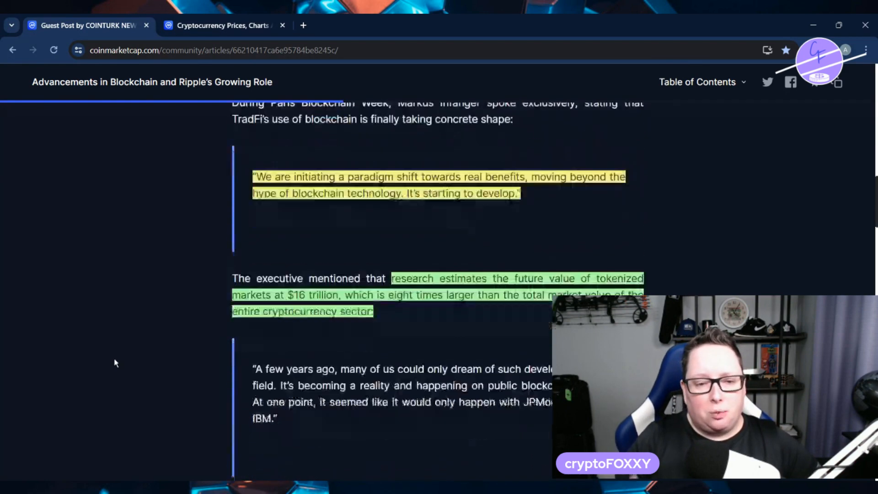
scroll(down, 3)
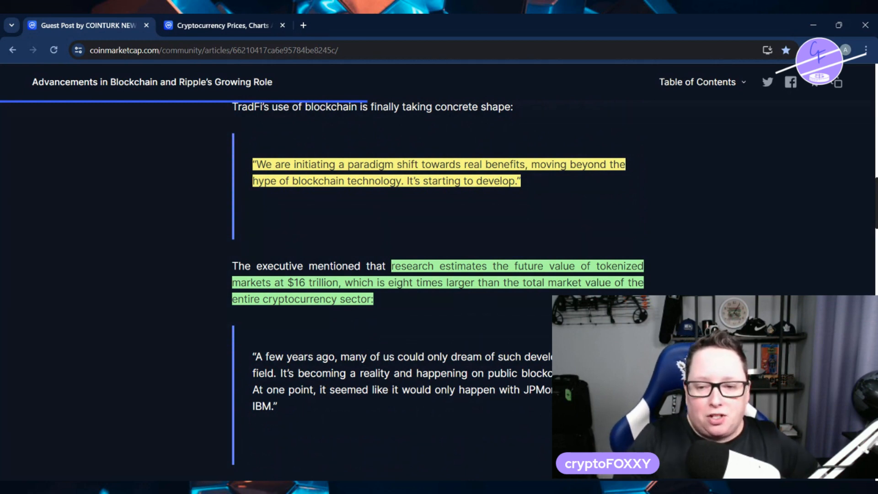
scroll(down, 3)
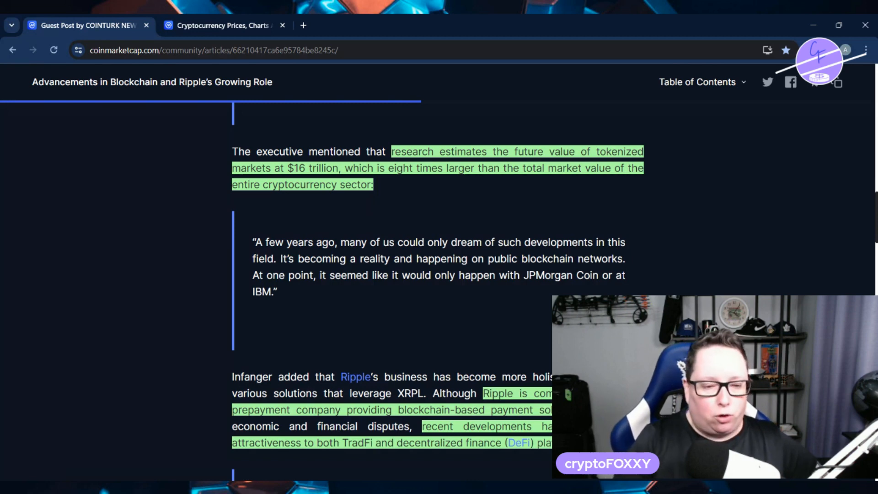
scroll(down, 3)
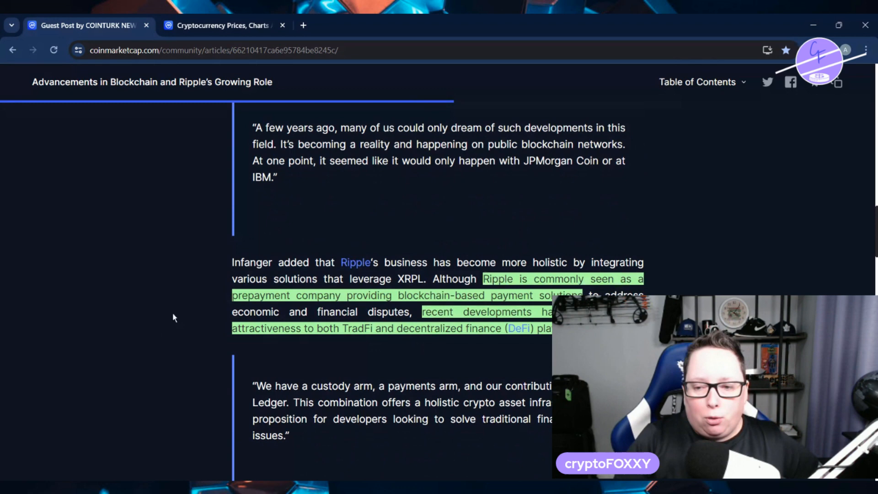
scroll(down, 3)
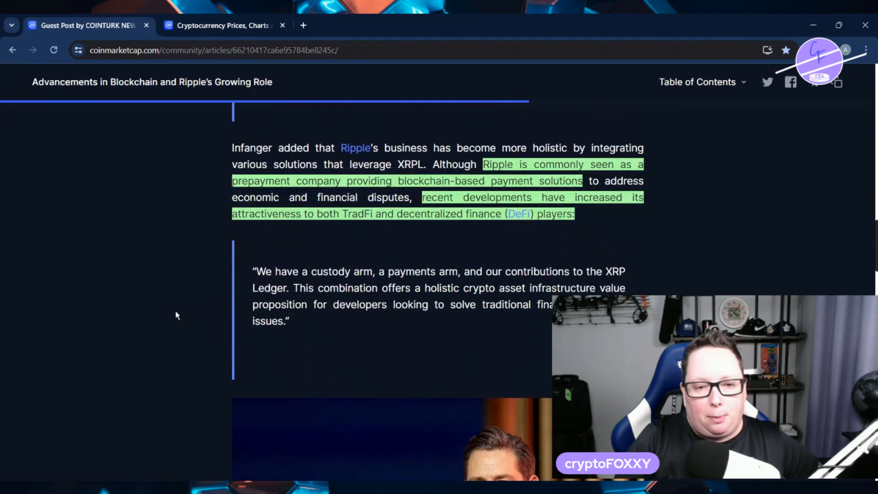
scroll(down, 3)
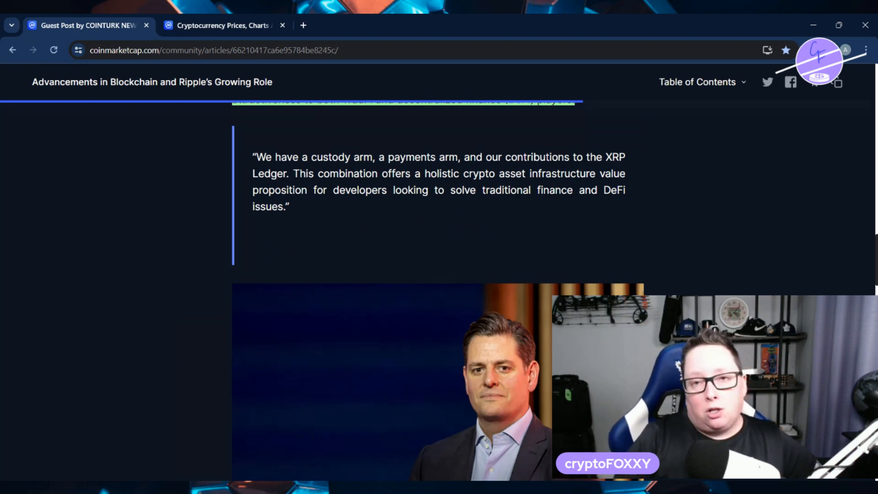
scroll(down, 3)
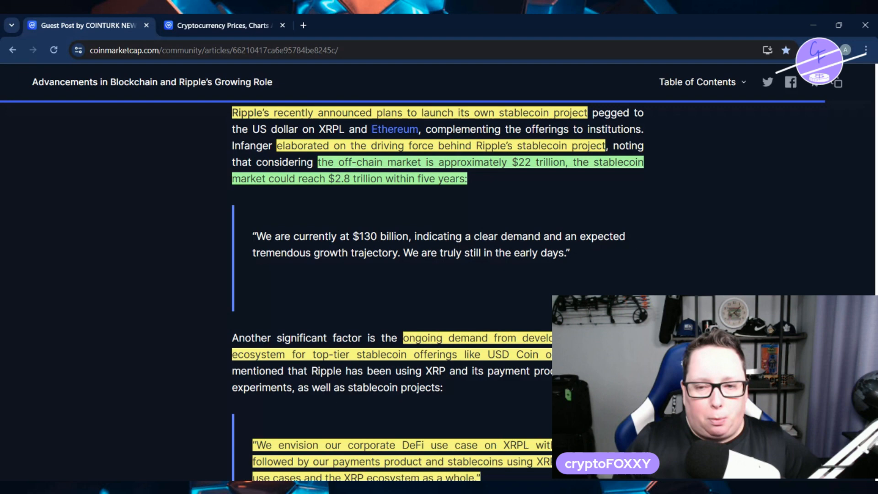
scroll(down, 3)
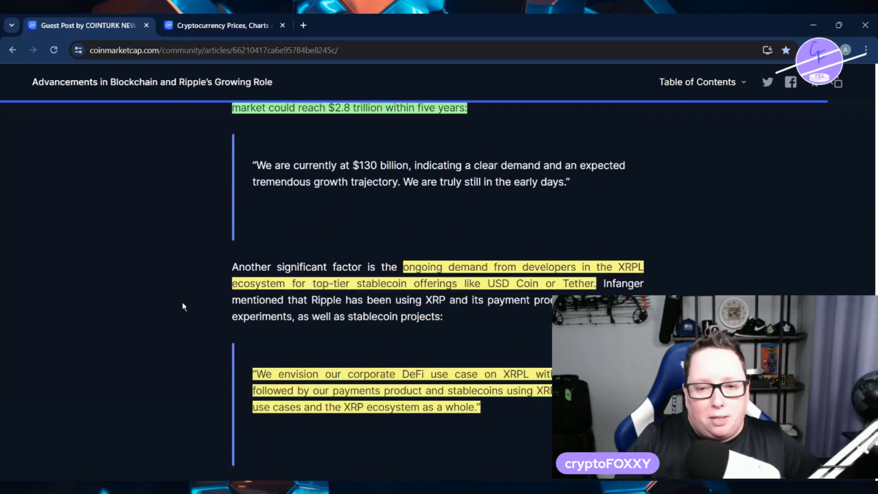
scroll(down, 3)
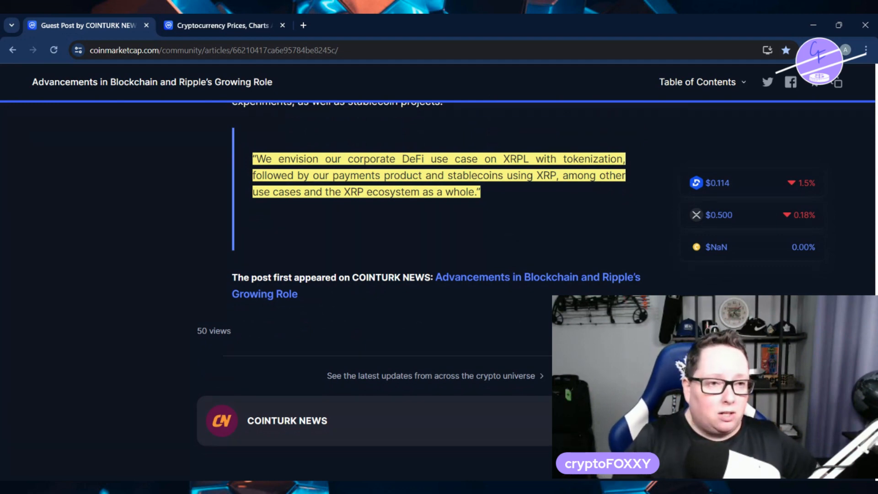
Step: From the Cryptocurrency Prices listings, go to the XRP price page ($0.5007)
click(223, 26)
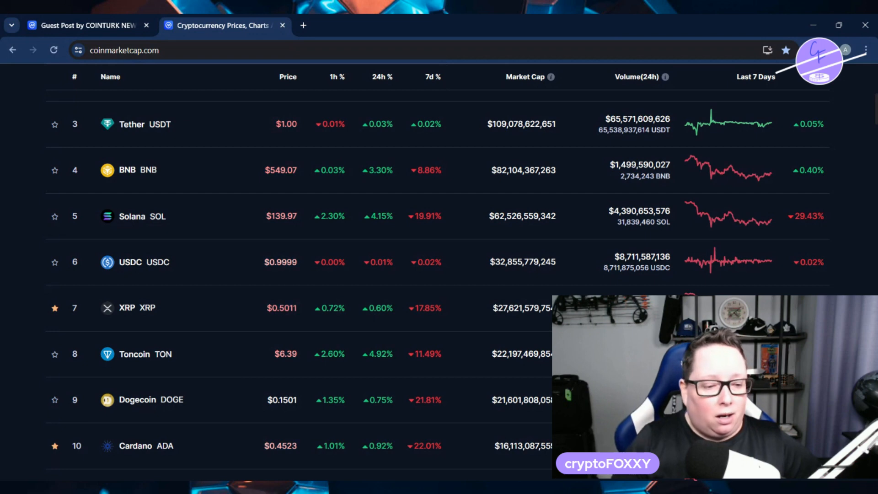
click(138, 307)
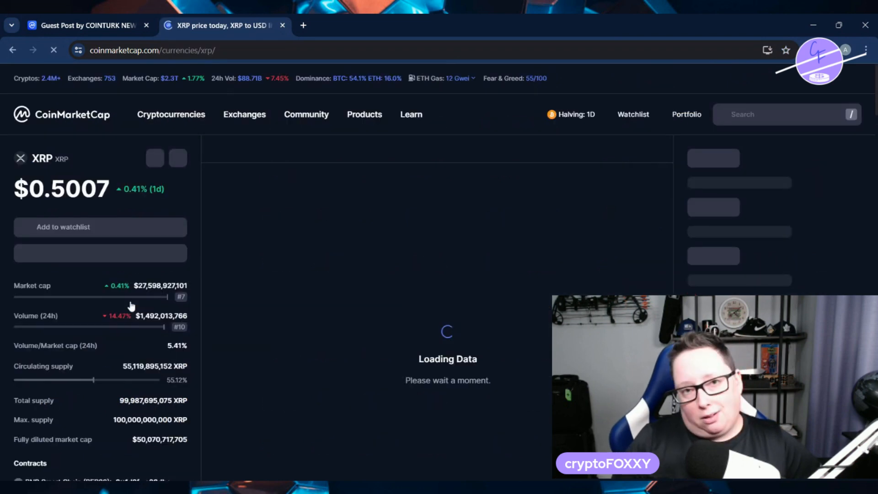